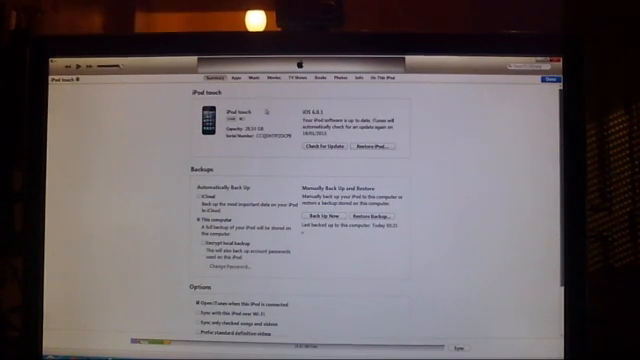
{"action": "mouse_move", "coordinate": [95, 100]}
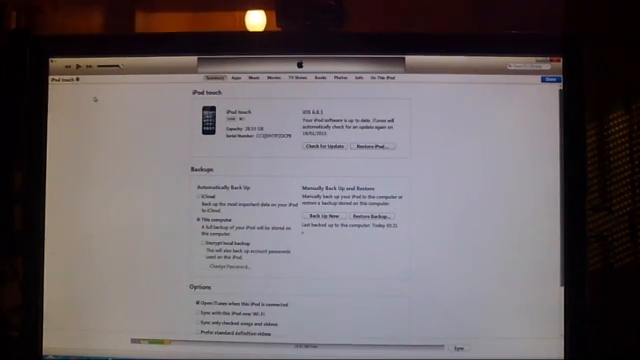